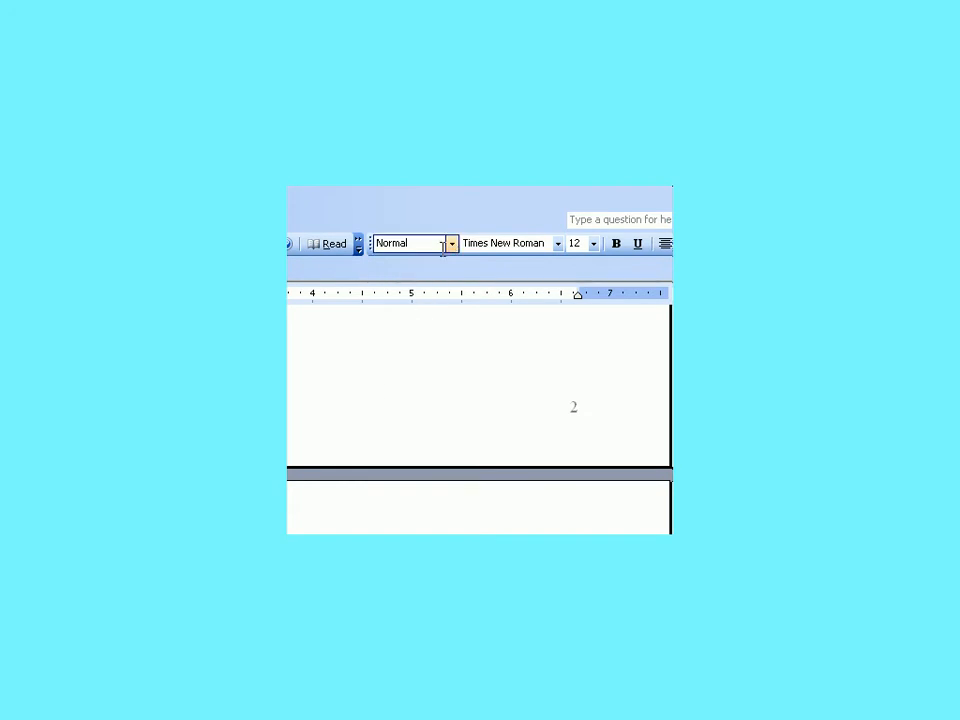
Step: Continue styling section titles as Heading 1 and reach the Description title
left_click(451, 243)
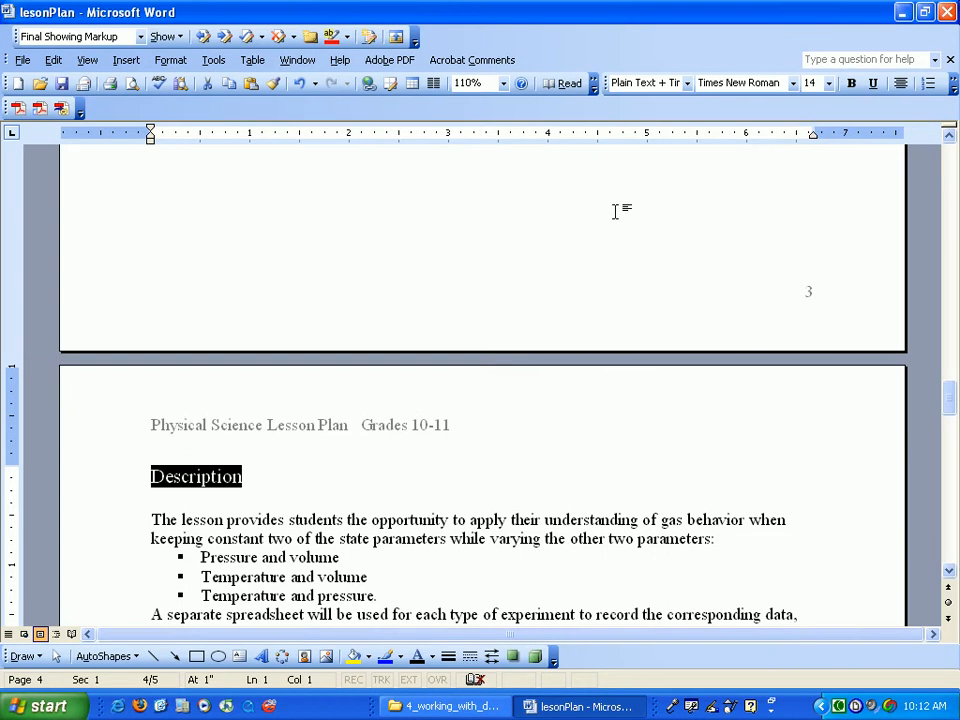
Step: Apply Heading 1 from the Style box and select the Assessment title for styling
left_click(687, 83)
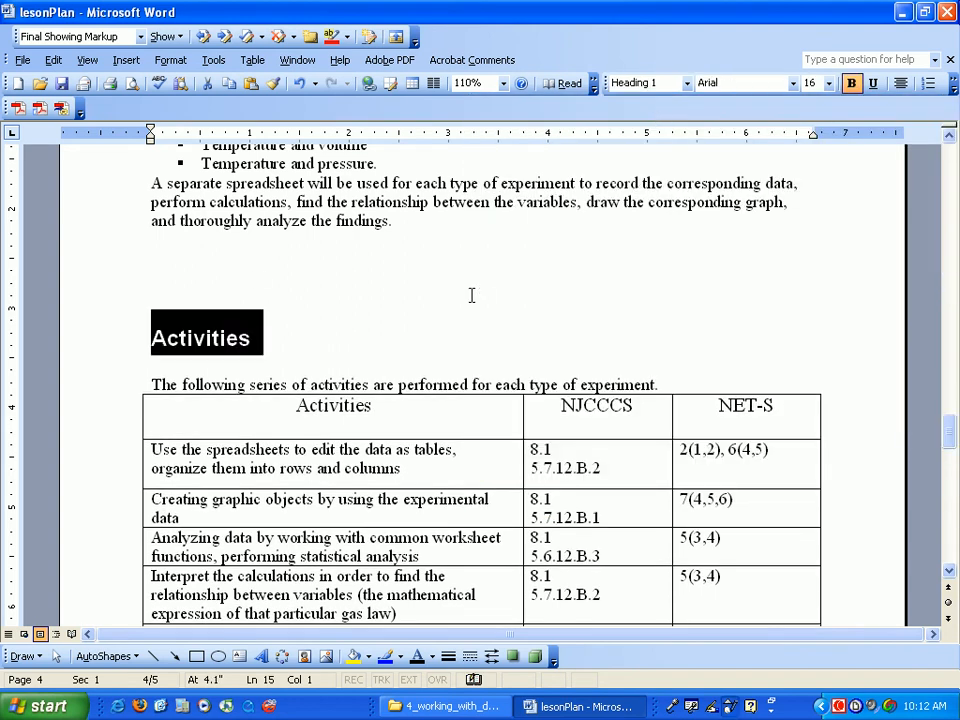
scroll("down", 3)
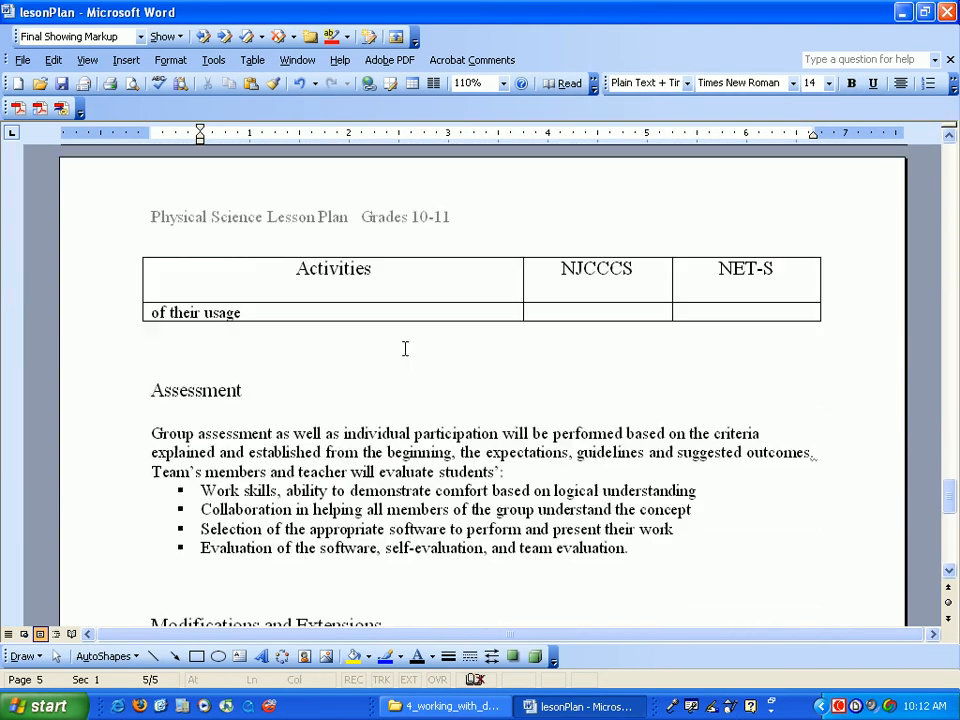
double_click(195, 390)
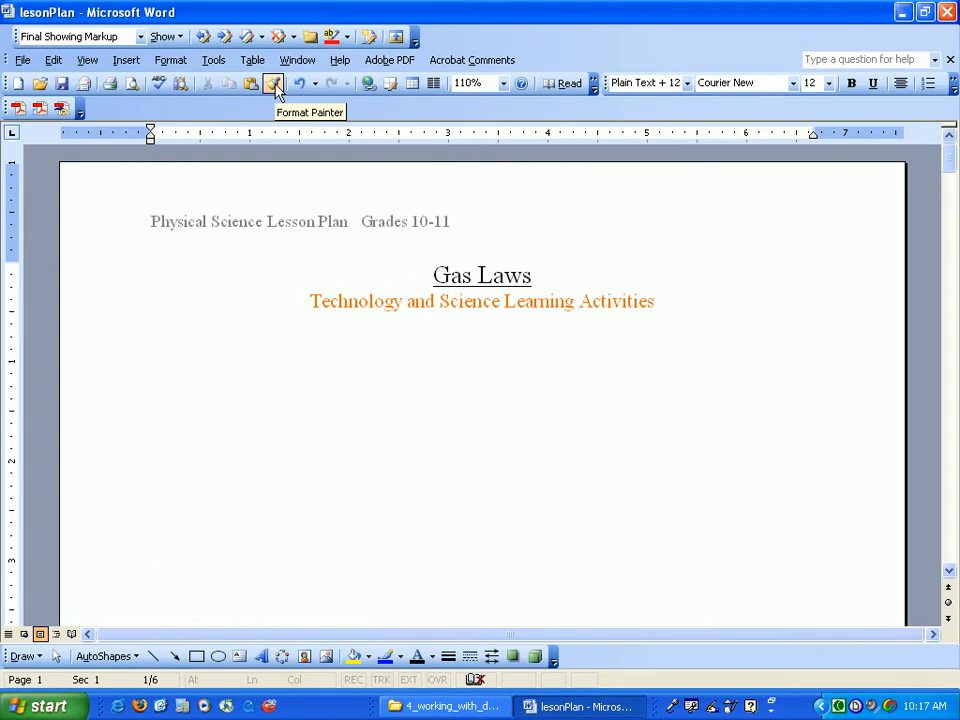
Step: Place the cursor below the subtitle and bring up Index and Tables via Insert > Reference
left_click(150, 396)
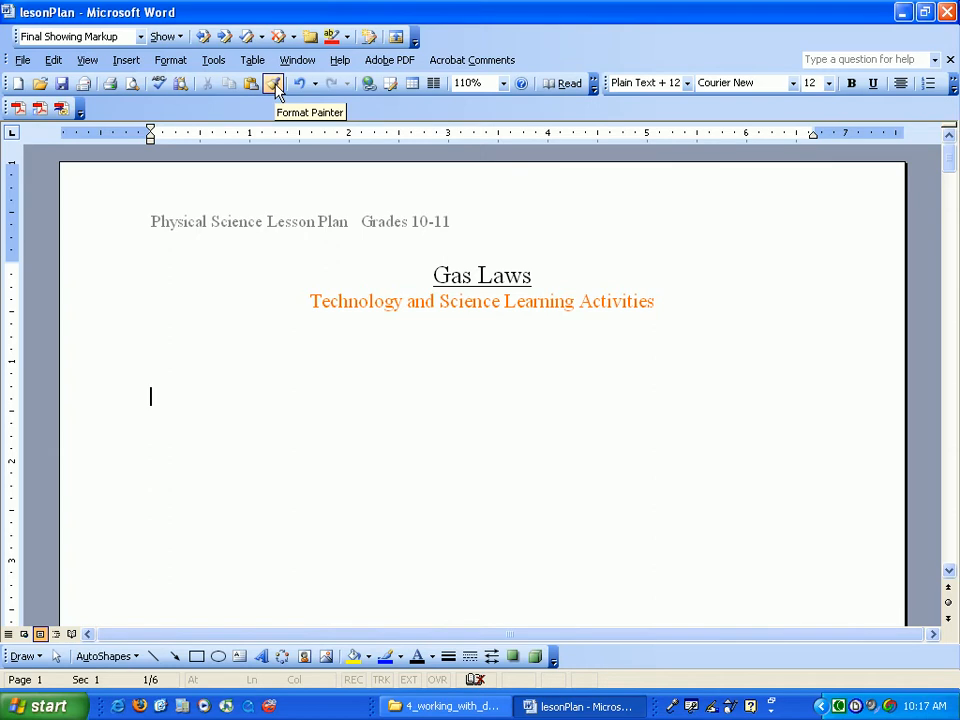
left_click(126, 60)
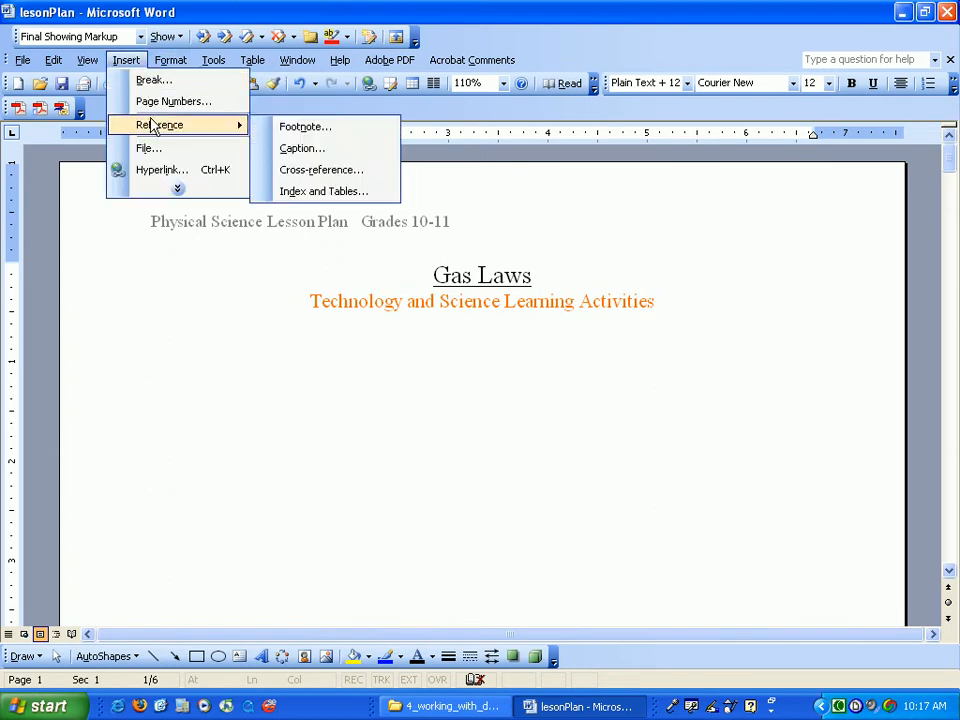
left_click(324, 191)
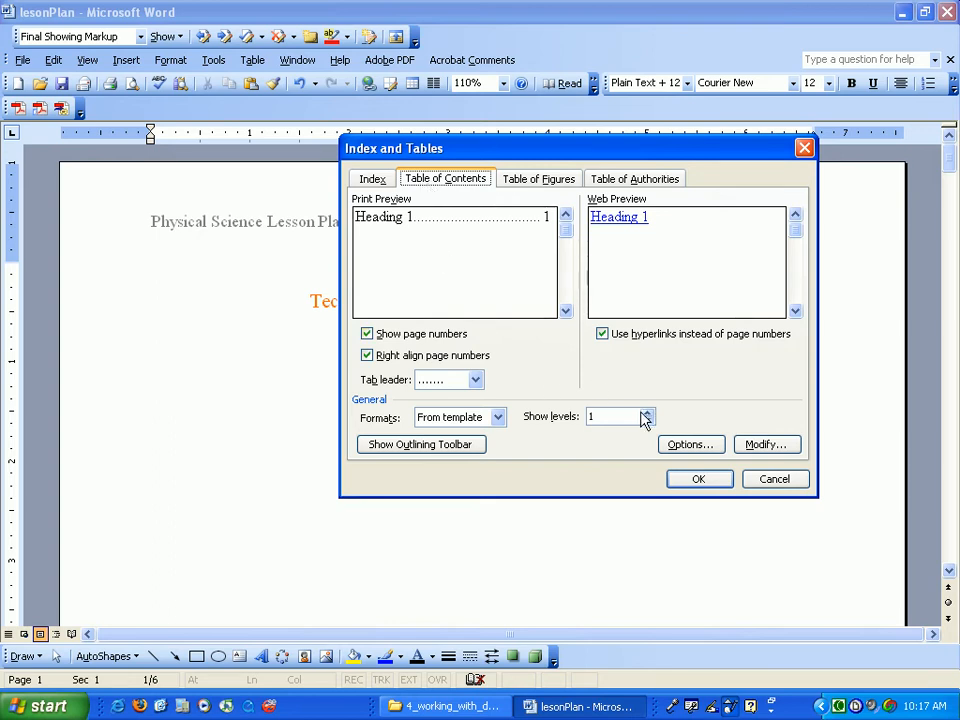
Step: Preview Show levels 2 and 3, then return the table of contents to level 1
left_click(647, 412)
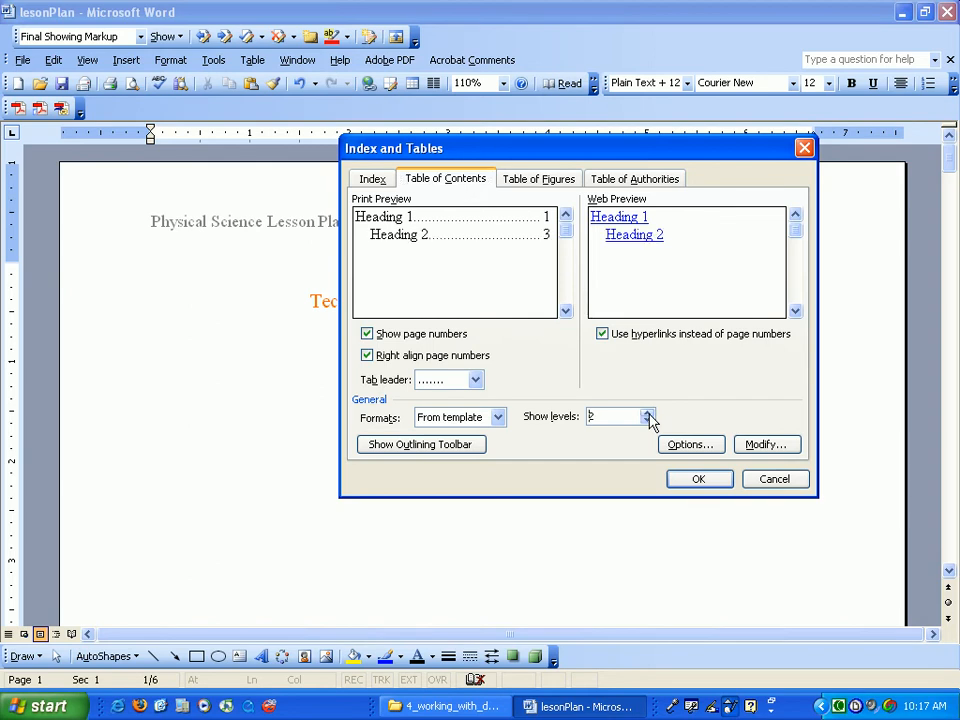
left_click(648, 413)
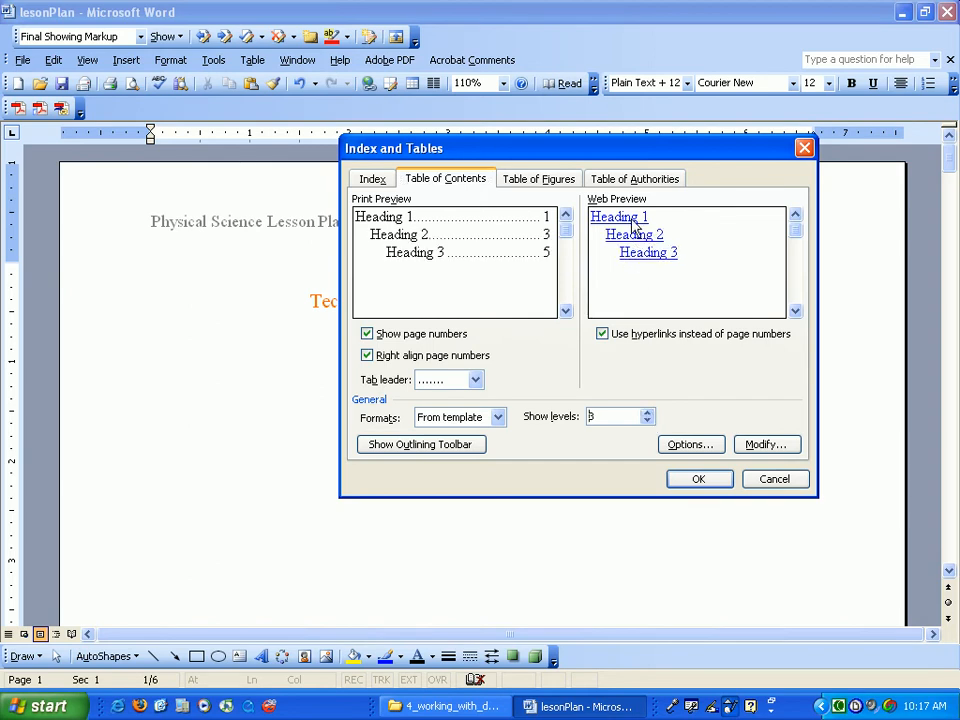
mouse_move(550, 287)
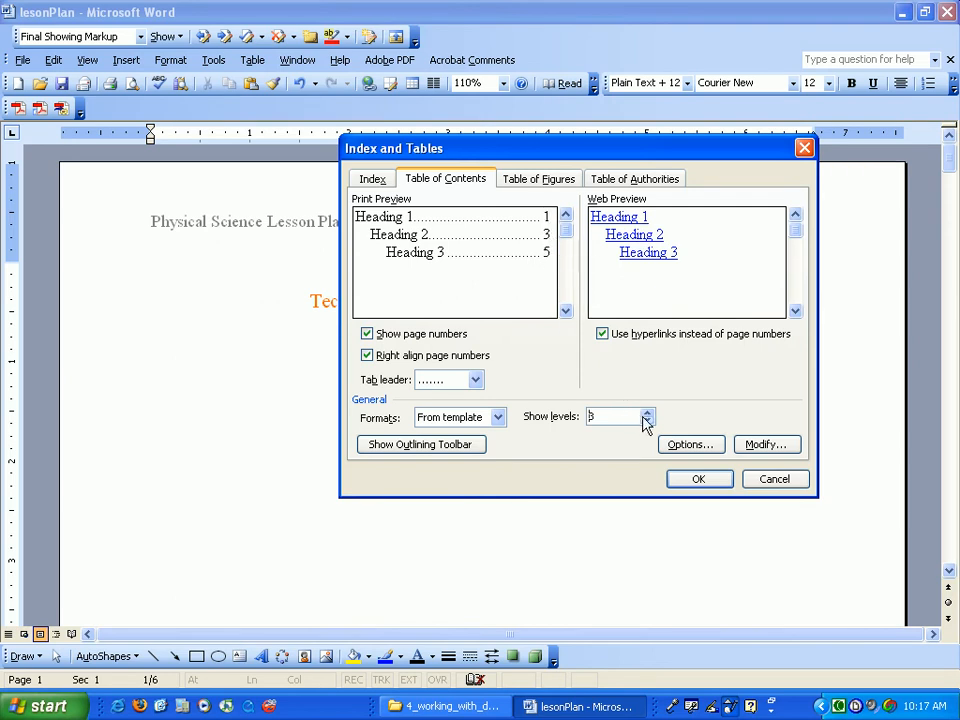
left_click(647, 420)
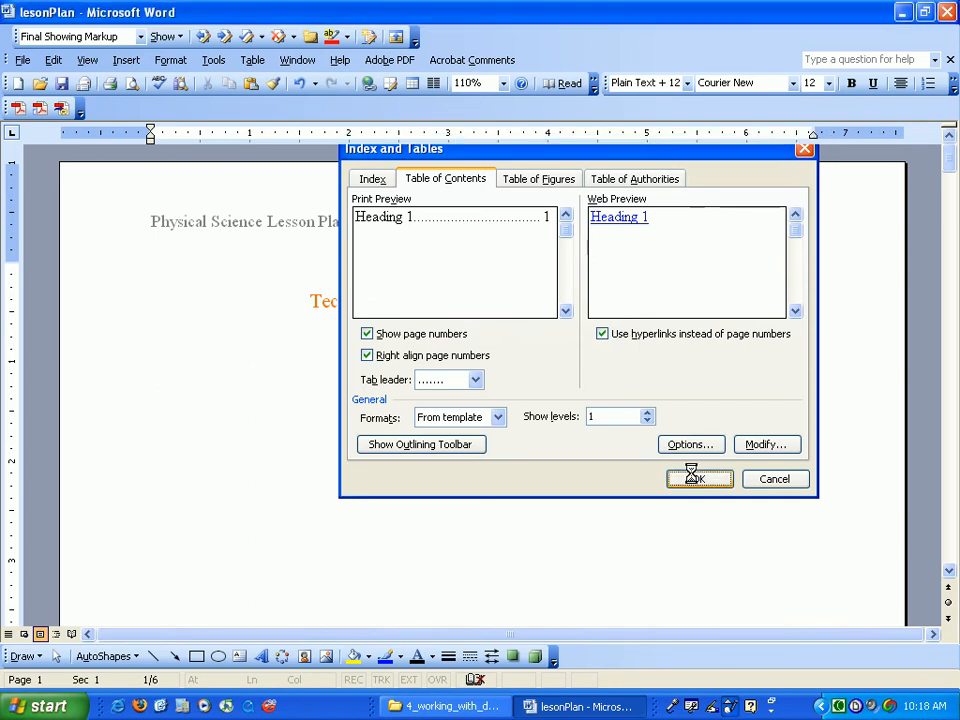
Step: Insert the table of contents with six section titles and check the headings below
left_click(699, 478)
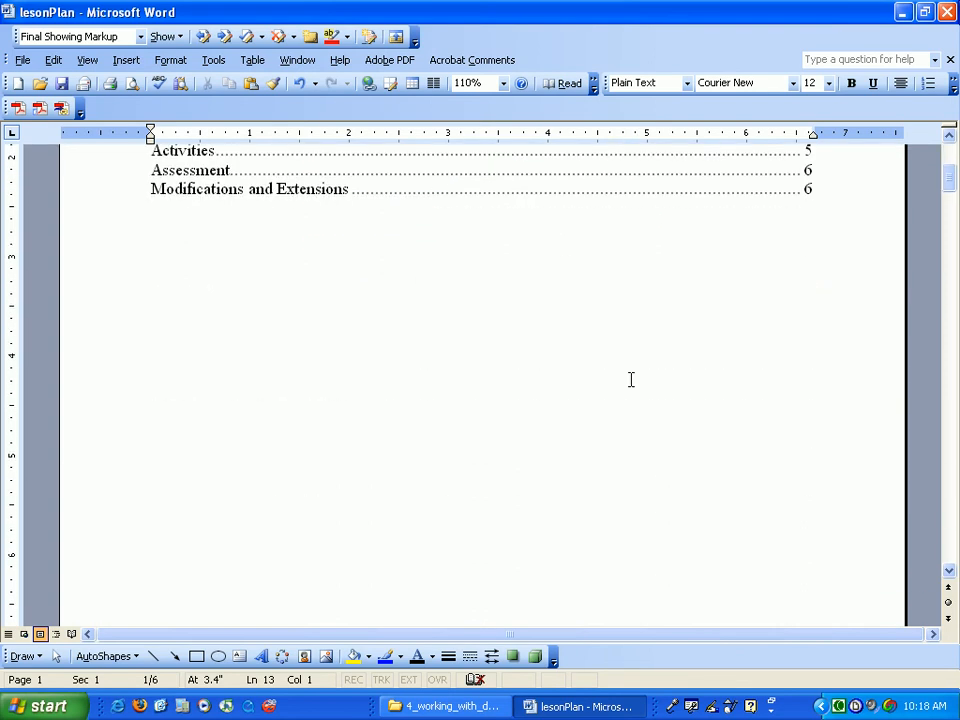
scroll("down", 3)
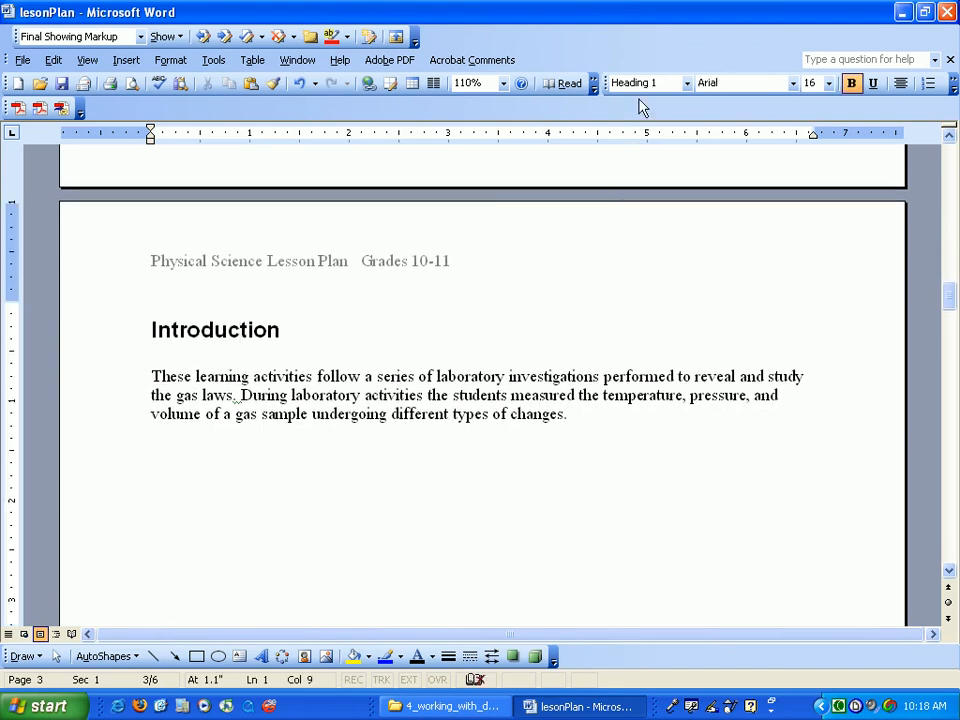
mouse_move(598, 289)
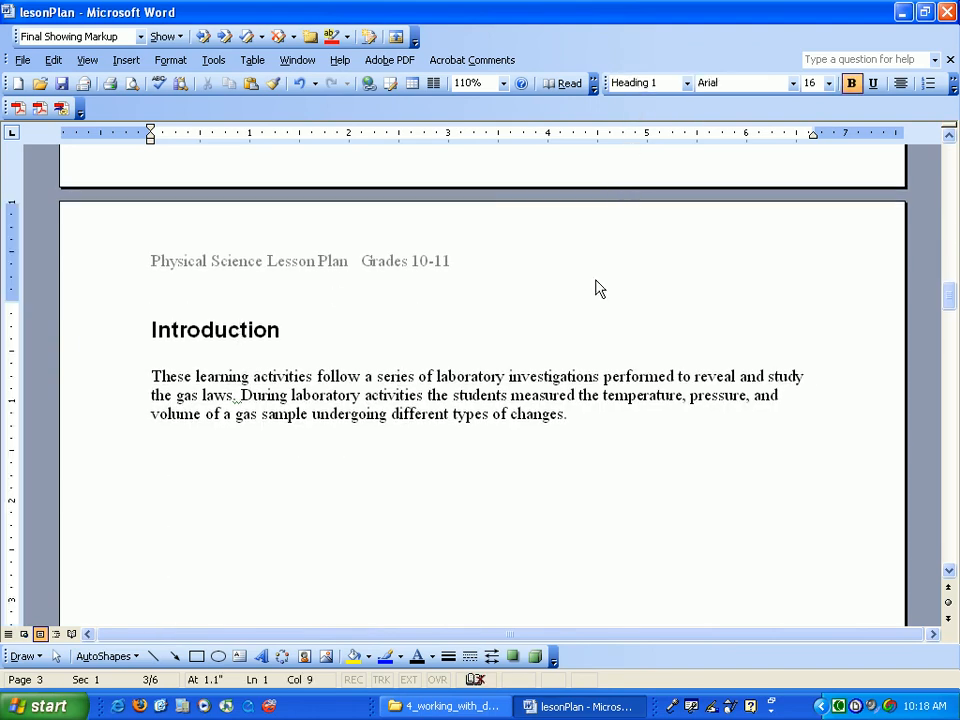
mouse_move(940, 300)
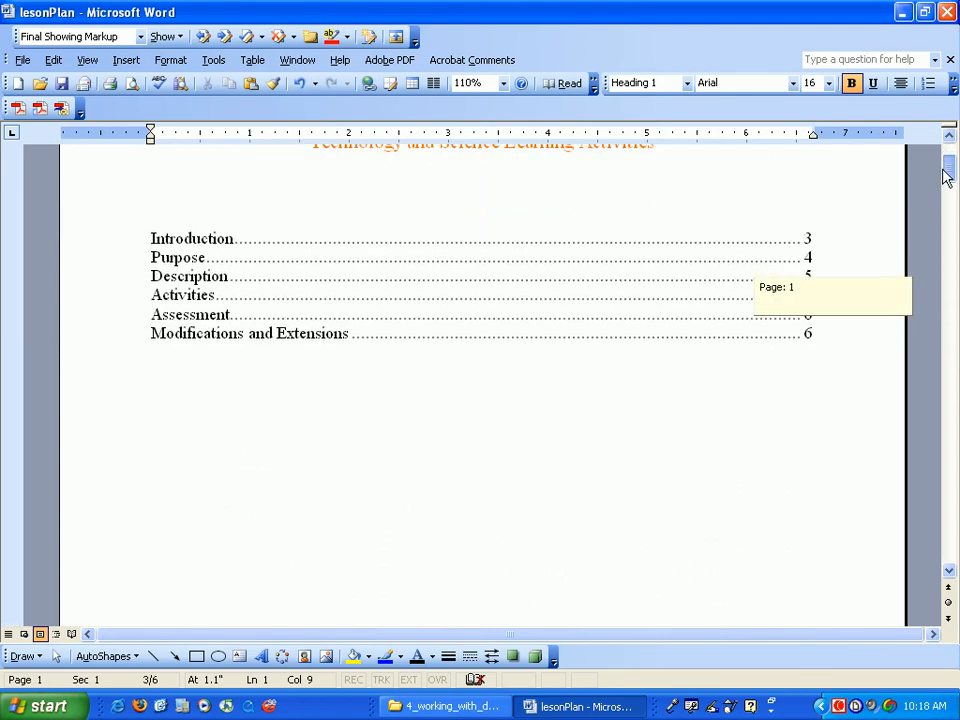
Step: Extend the Introduction heading to read "Introduction to Project" and return to the title page
scroll("down", 3)
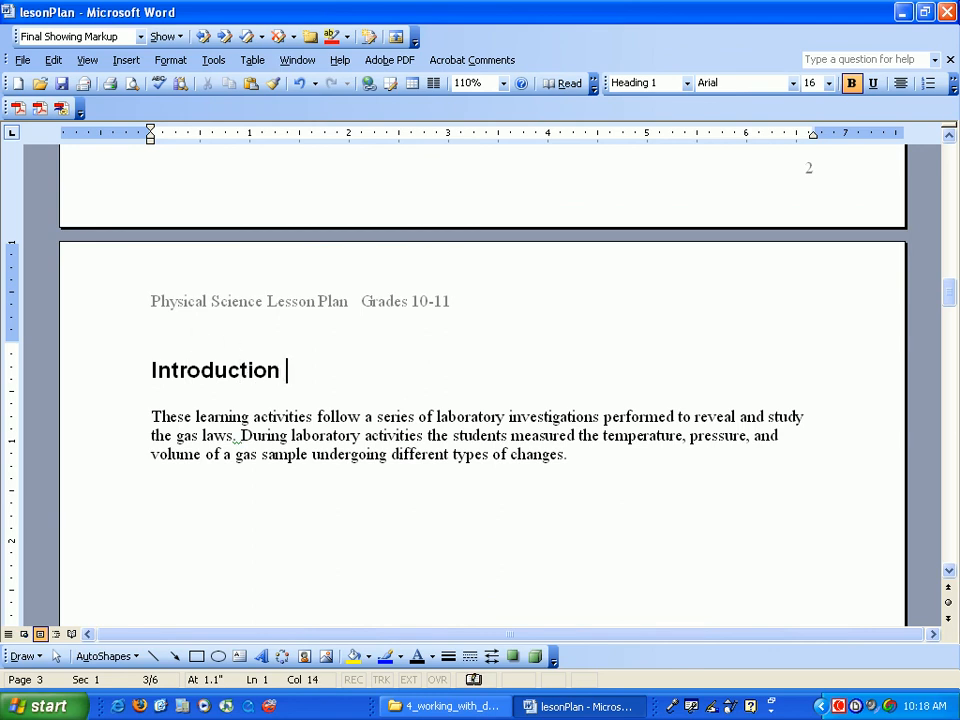
type("to Proje")
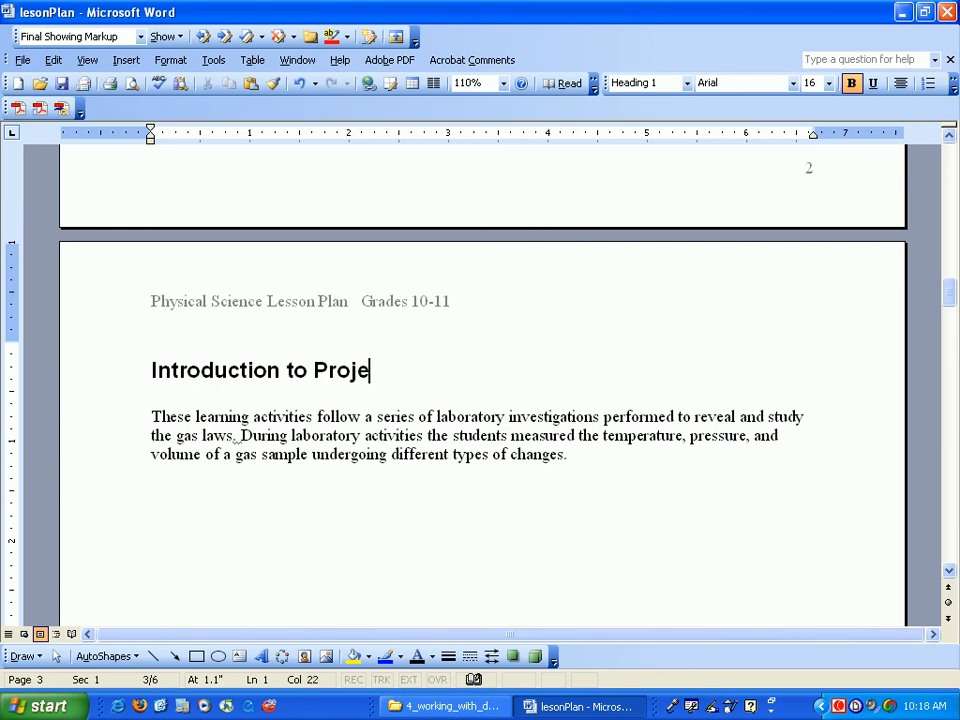
type("ct")
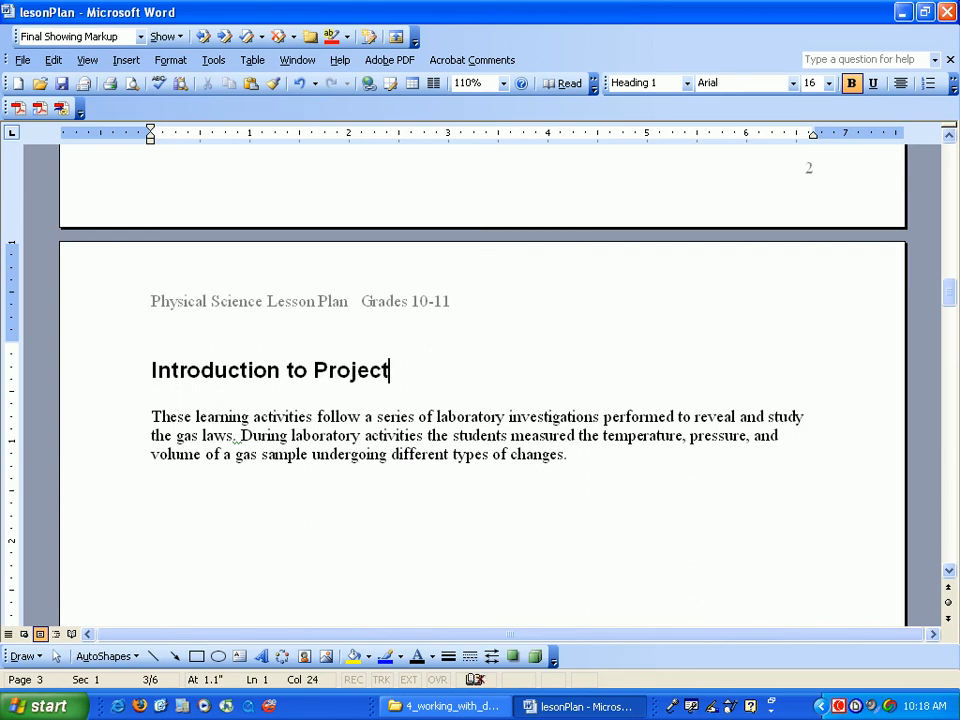
left_click(148, 370)
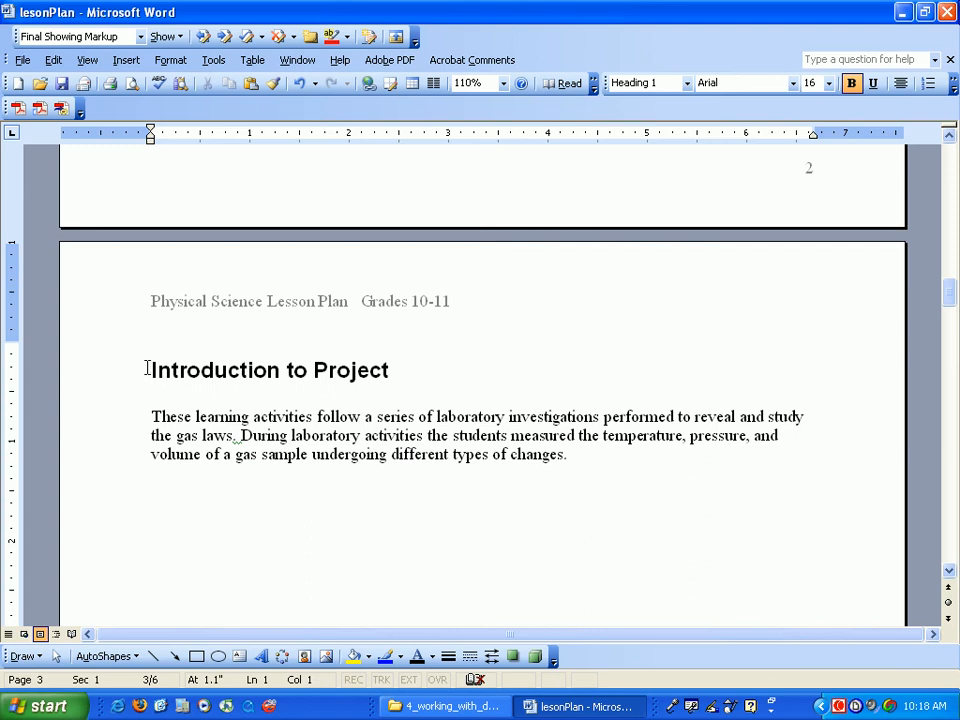
scroll("down", 3)
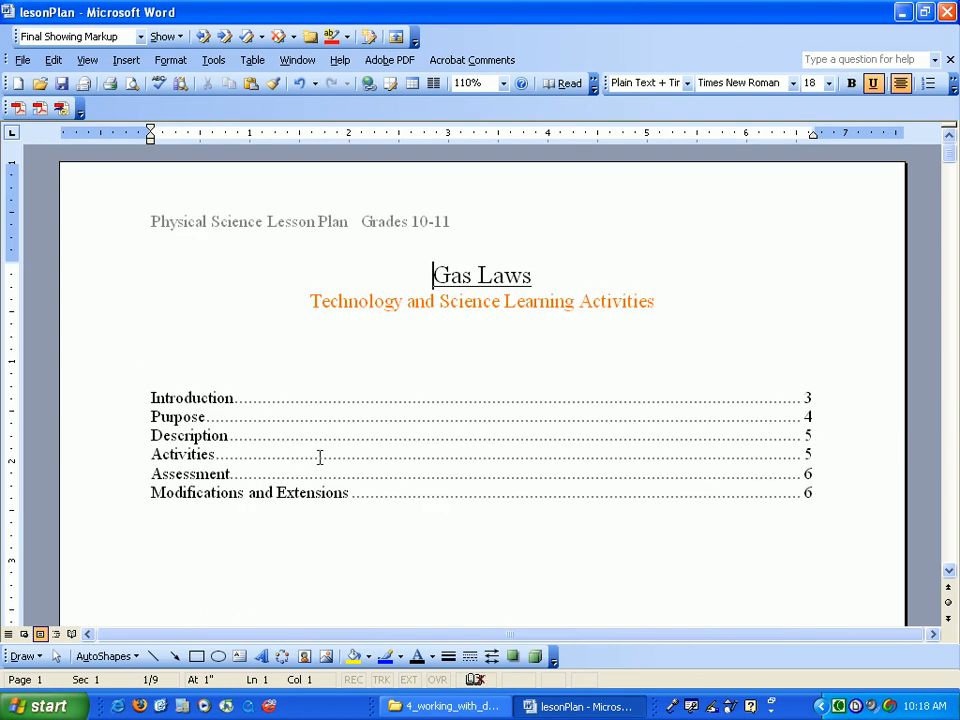
Step: Update the entire table of contents via Update Field to show the renamed heading and new page numbers
right_click(320, 457)
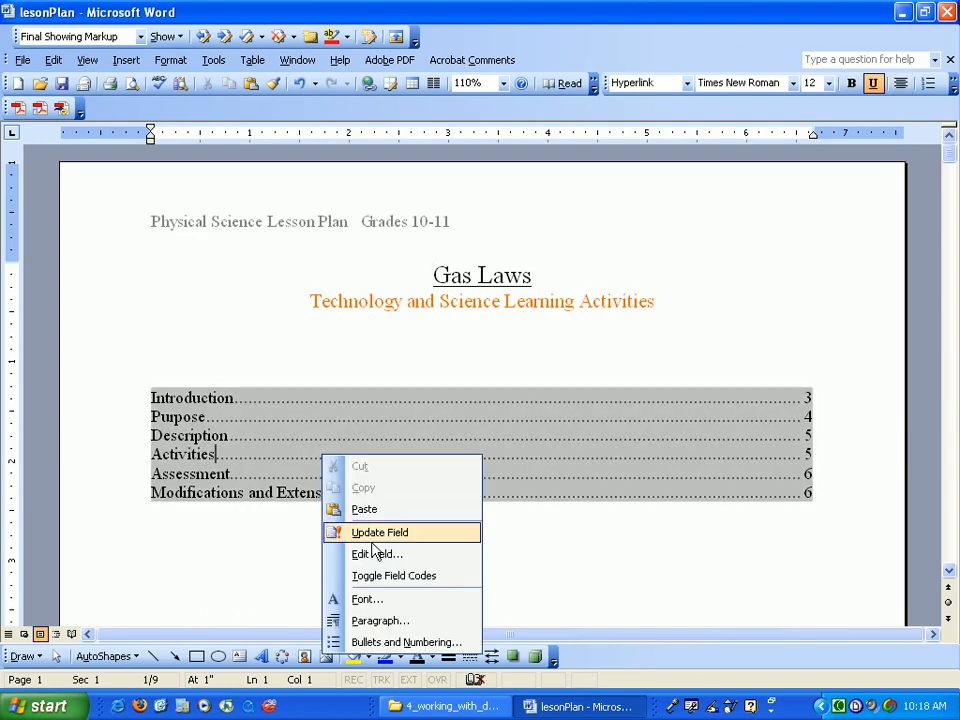
left_click(379, 531)
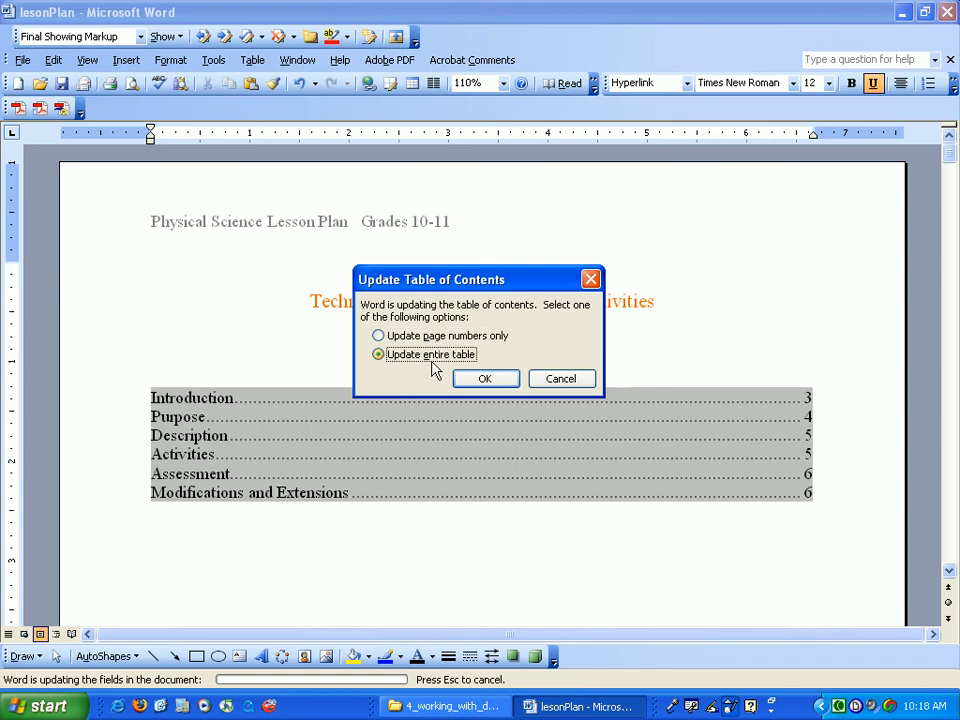
left_click(485, 378)
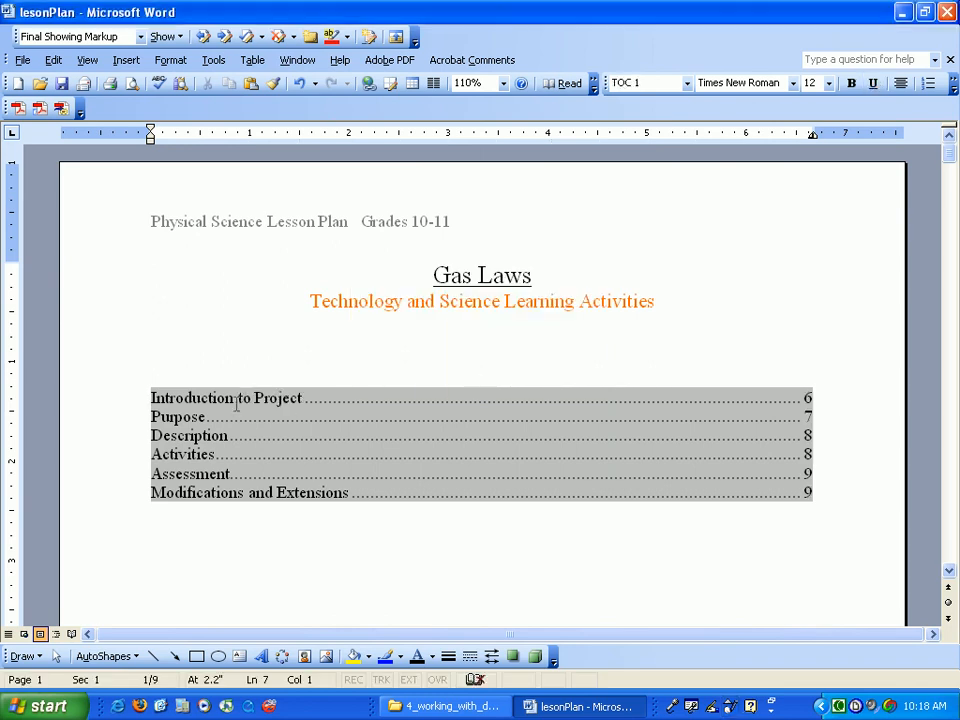
mouse_move(808, 417)
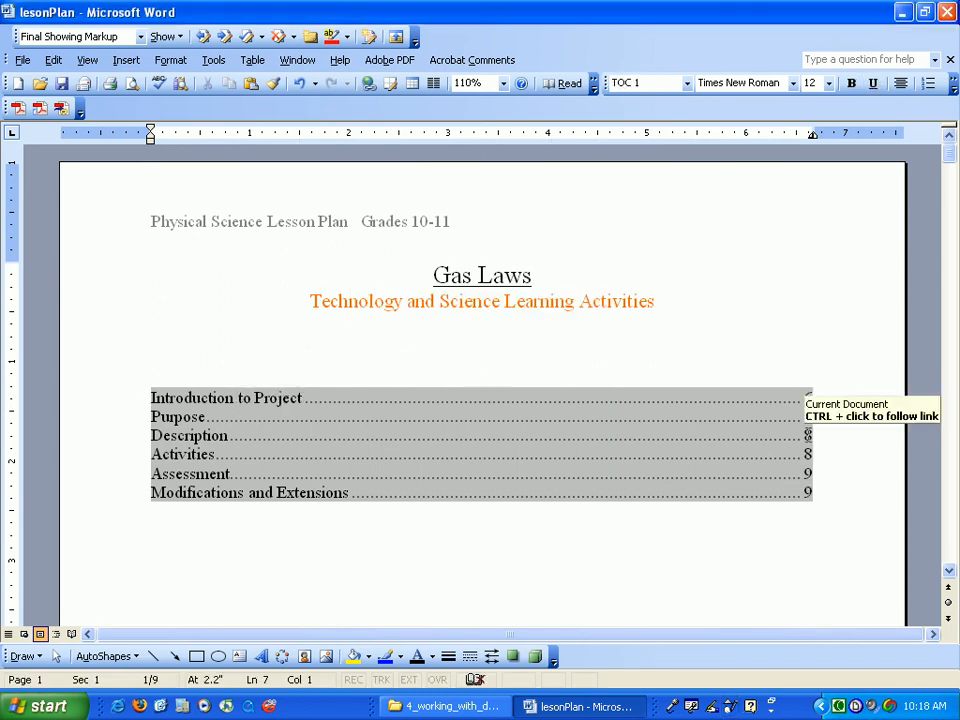